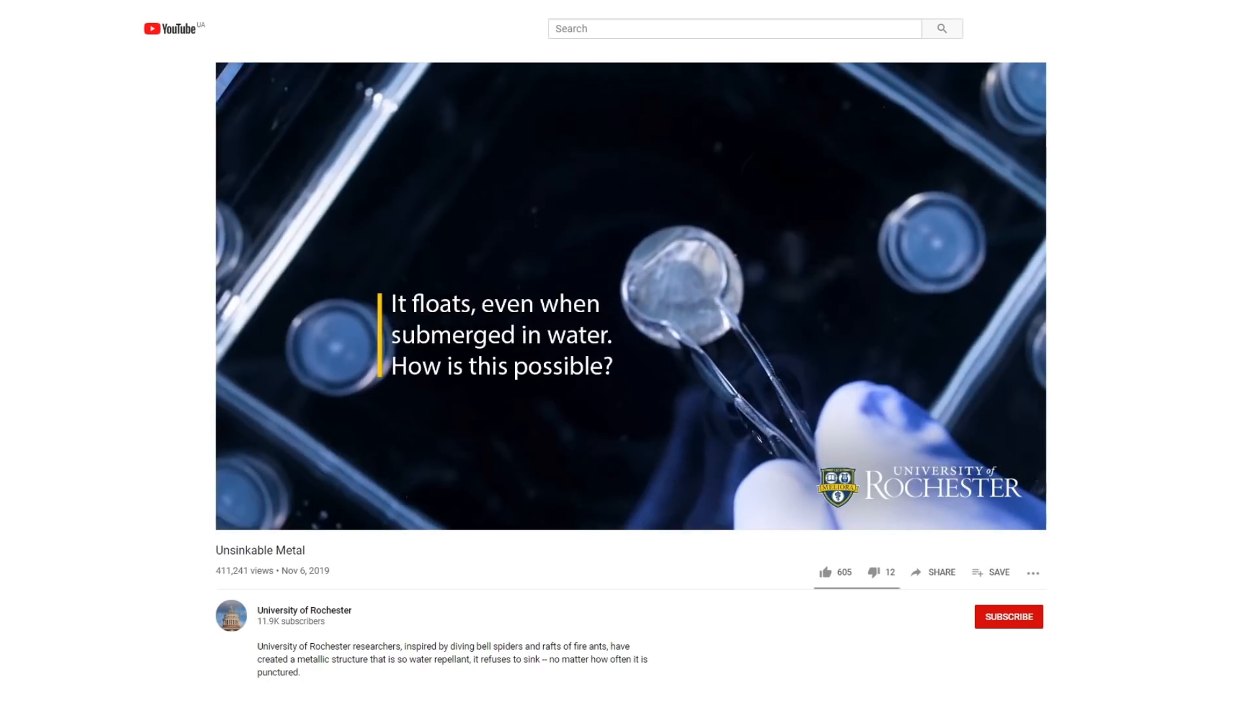
pyautogui.write('laser femtosecond')
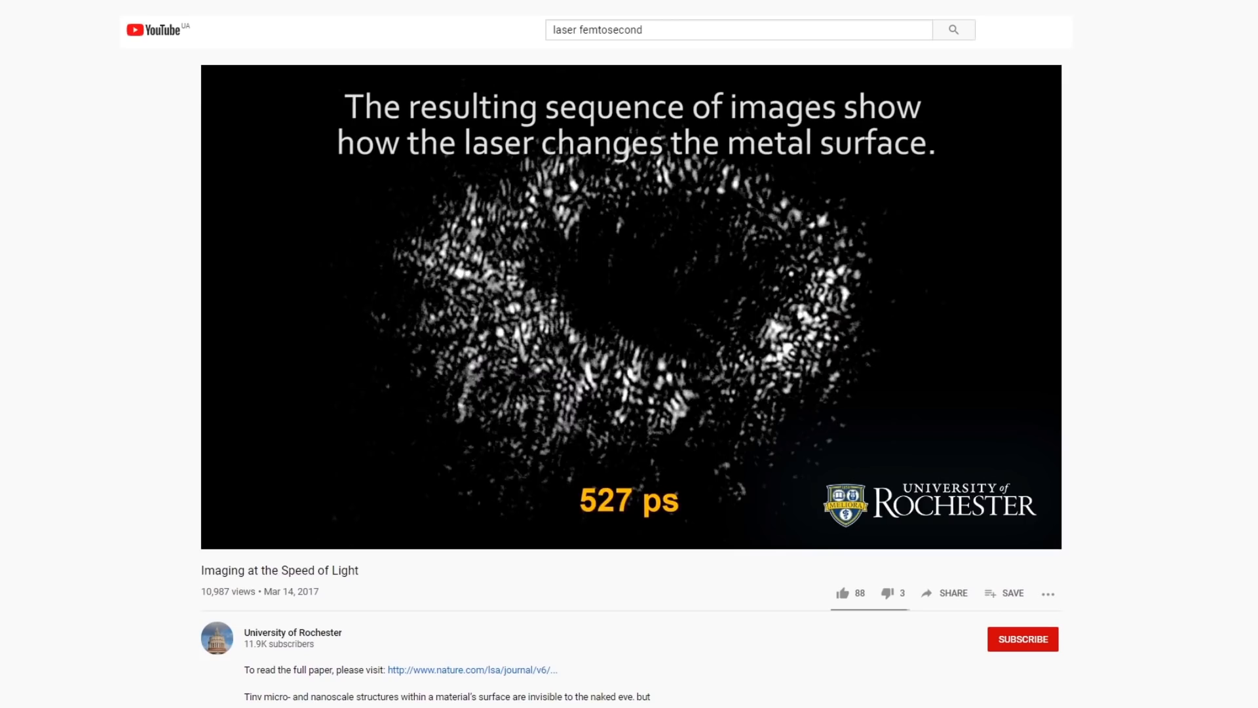